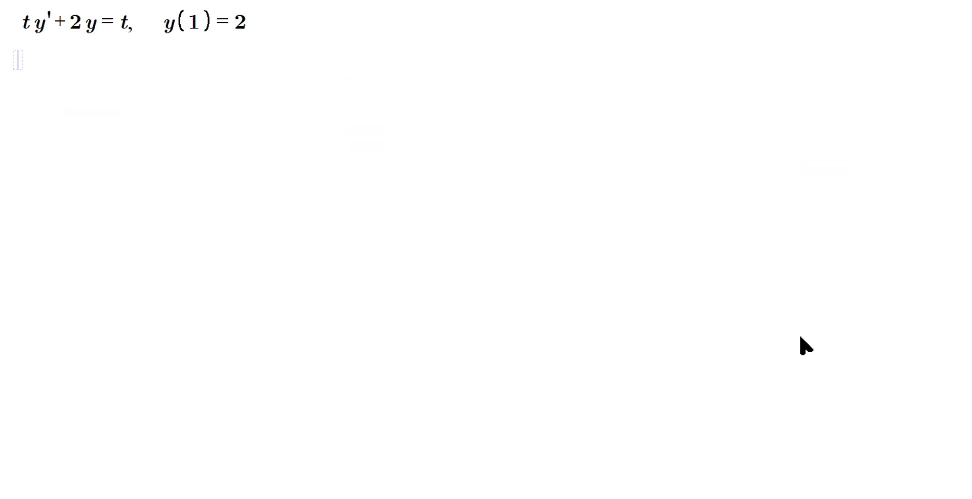
pyautogui.moveTo(85, 153)
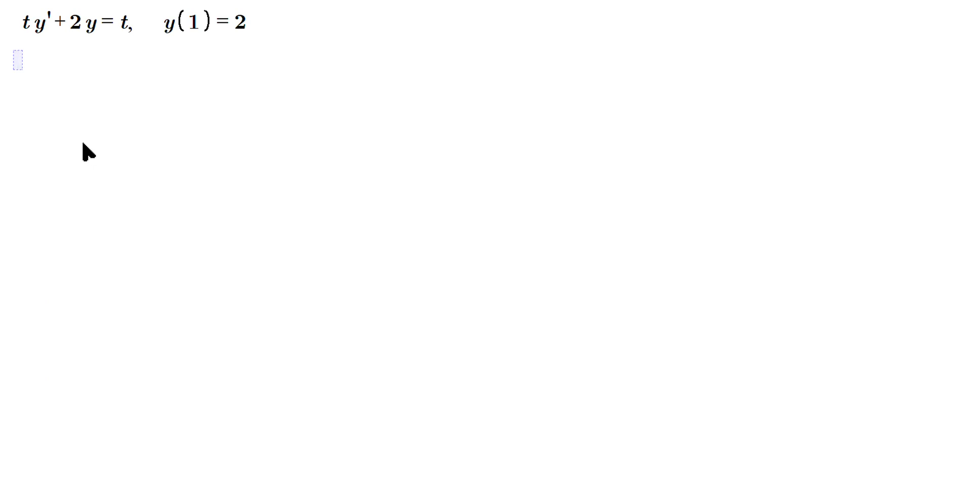
# - Type the standard-form equation y' + (2/t)y = 1 with the condition t ≠ 0
pyautogui.write("y' + 2/")
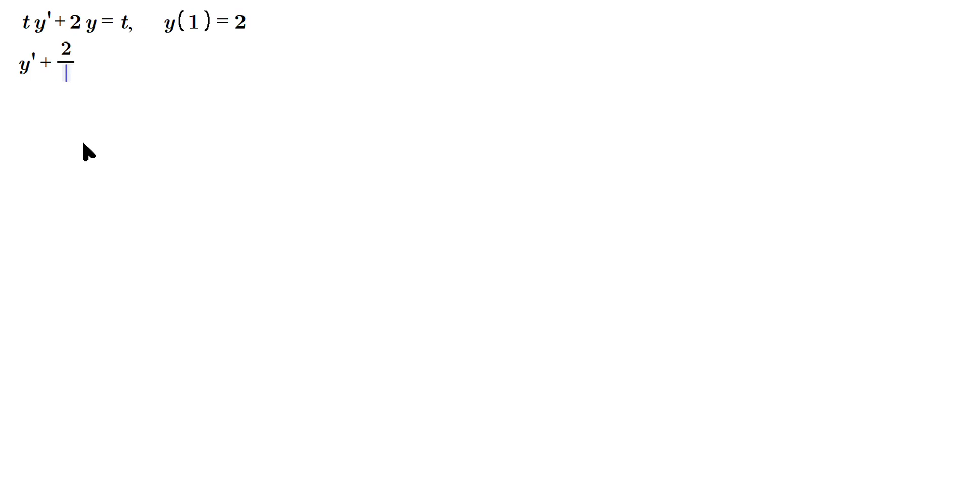
pyautogui.write('t y')
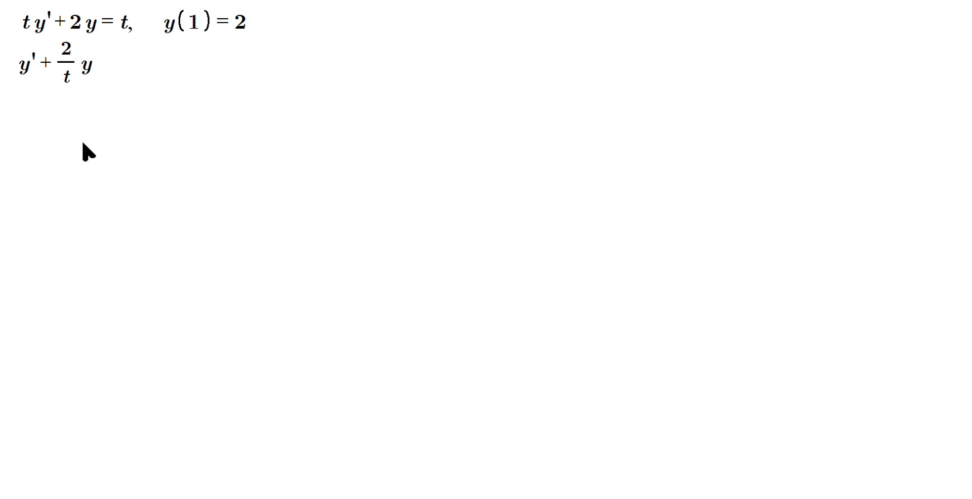
pyautogui.write('= 1, t ≠')
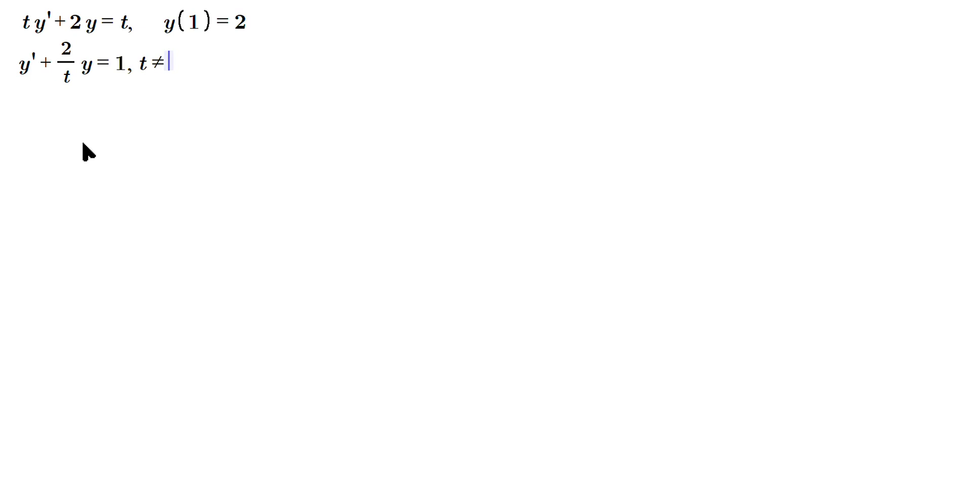
pyautogui.write('0')
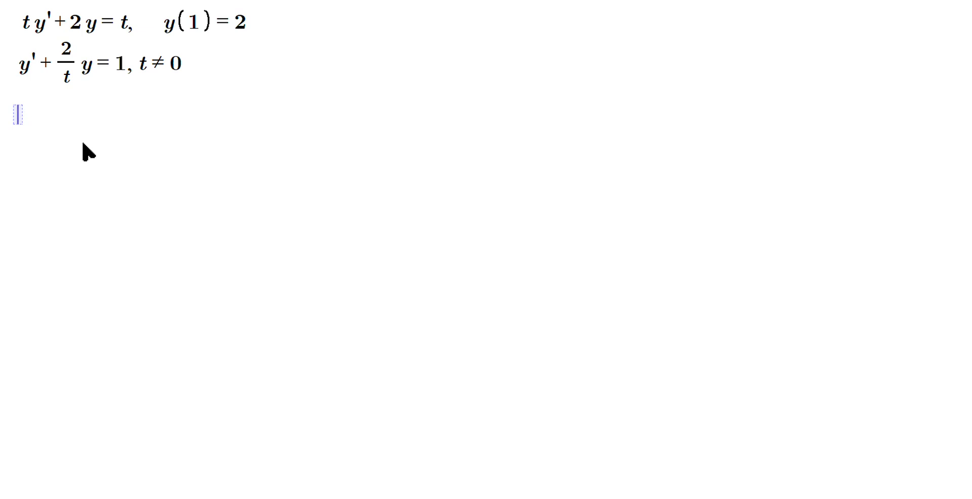
# - Type μ(t) = e^∫2/t dt = e^(2∫1/t dt) = e^(2ln|t|)
pyautogui.write('μ(t) = e^∫2/tdt = e^2∫')
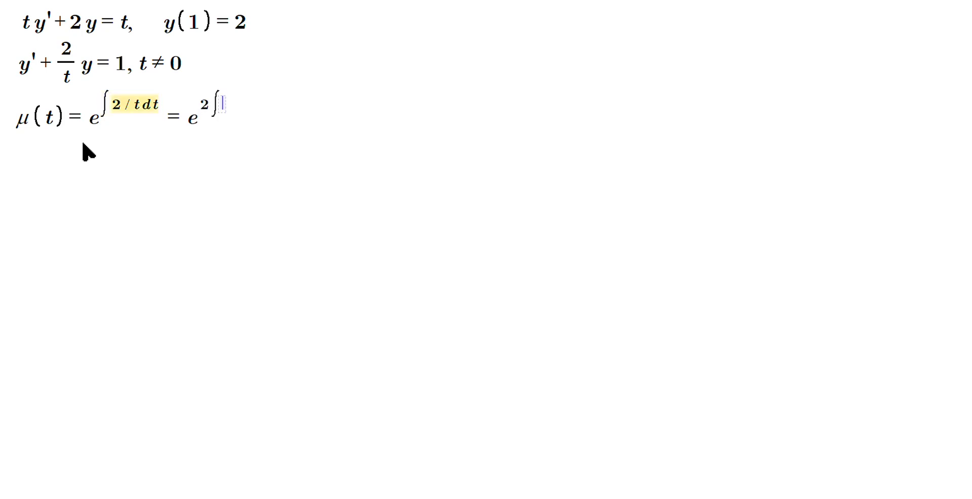
pyautogui.write('1/tdt')
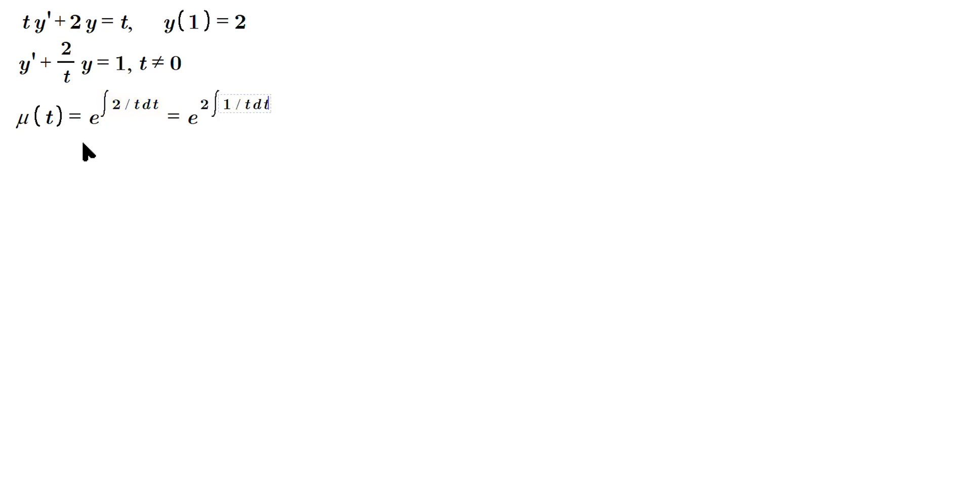
pyautogui.write('= e^')
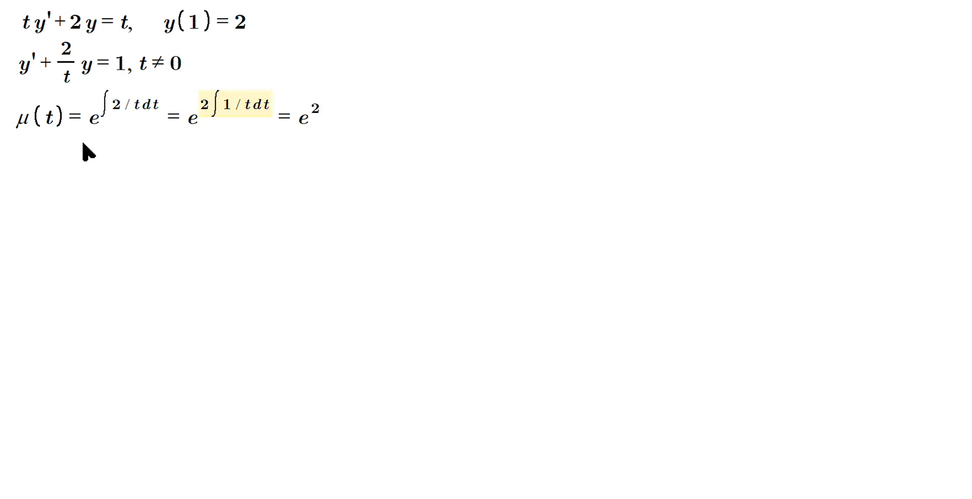
pyautogui.write('2ln|t|')
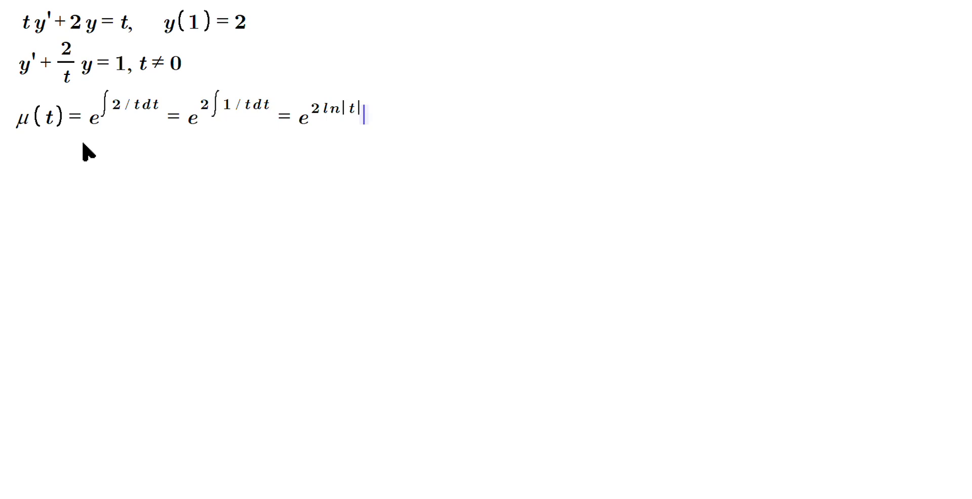
# - Continue the integrating factor derivation: = e^(ln|t|·2) = |t|² = t²
pyautogui.write('= eln||')
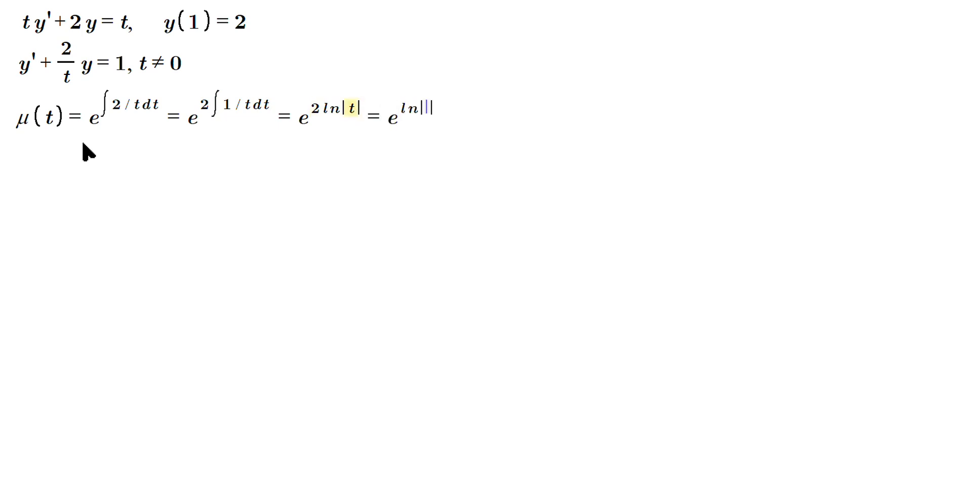
pyautogui.write('·2 = |t|2')
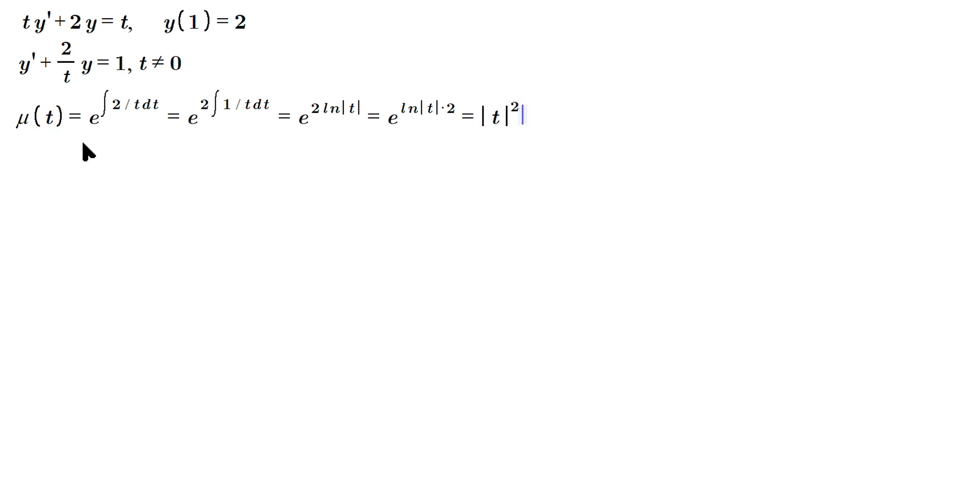
pyautogui.write('= t')
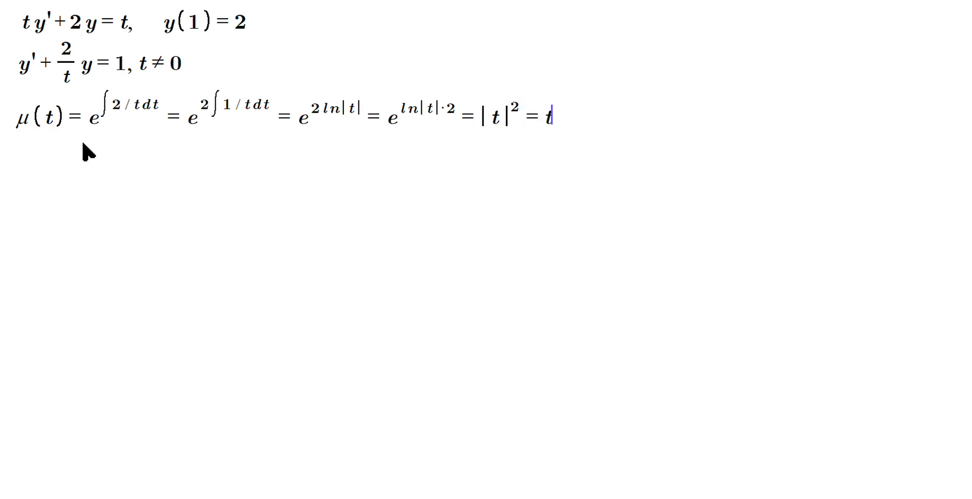
pyautogui.write('2')
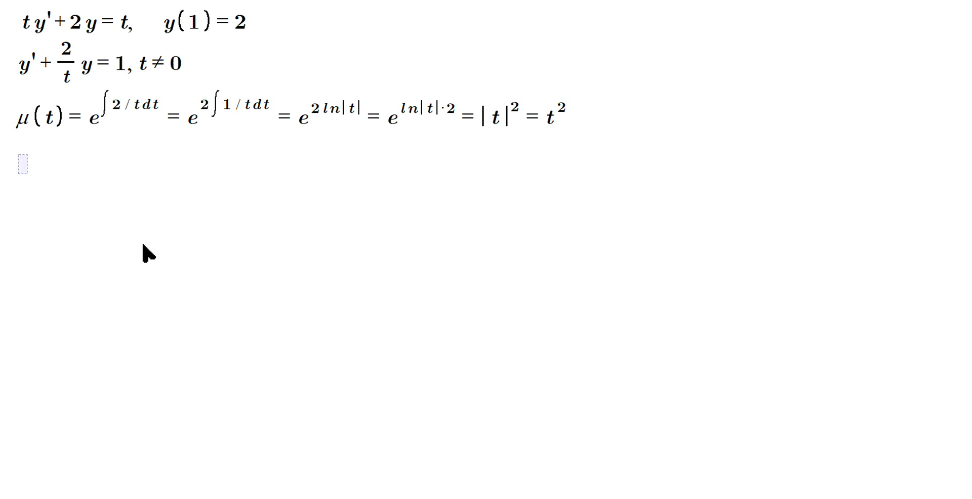
# - Type the multiplied equation t²y' + t²(2/t y) = 1·t²
pyautogui.write('t^2')
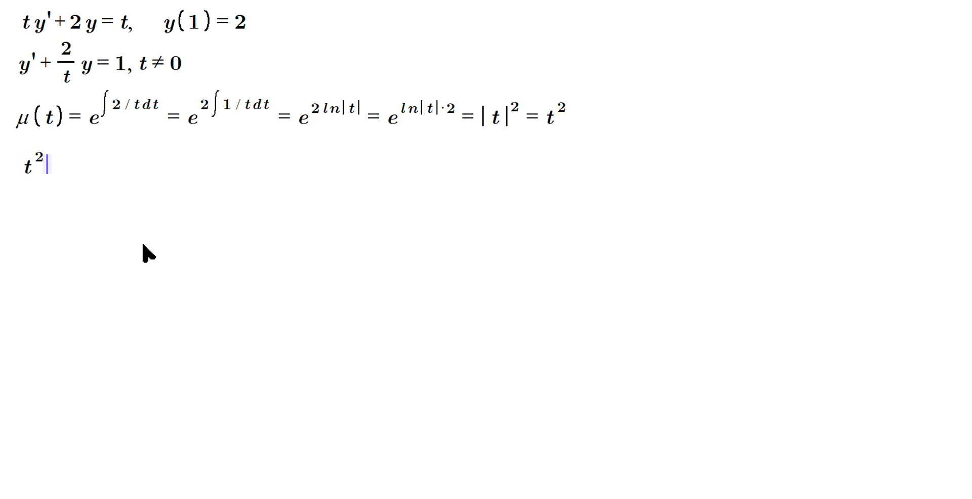
pyautogui.write("y'+")
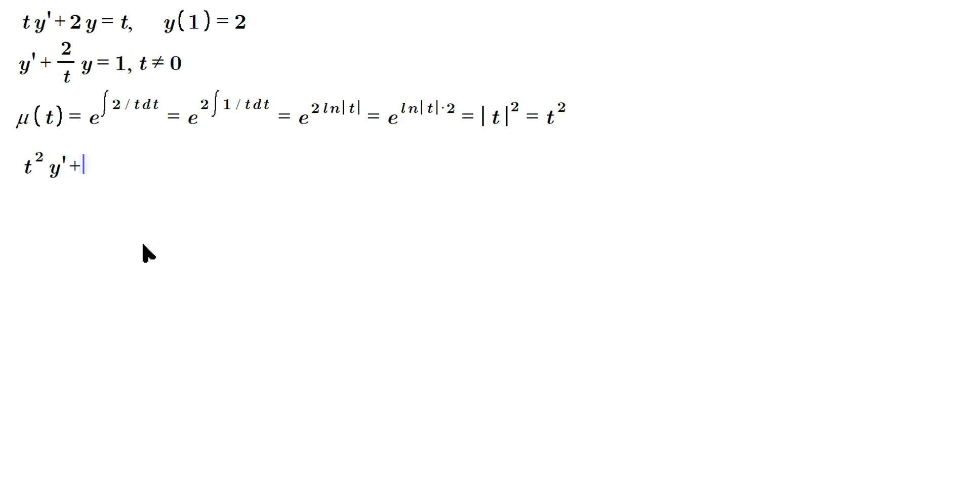
pyautogui.write('t^2(2/t y)=1·')
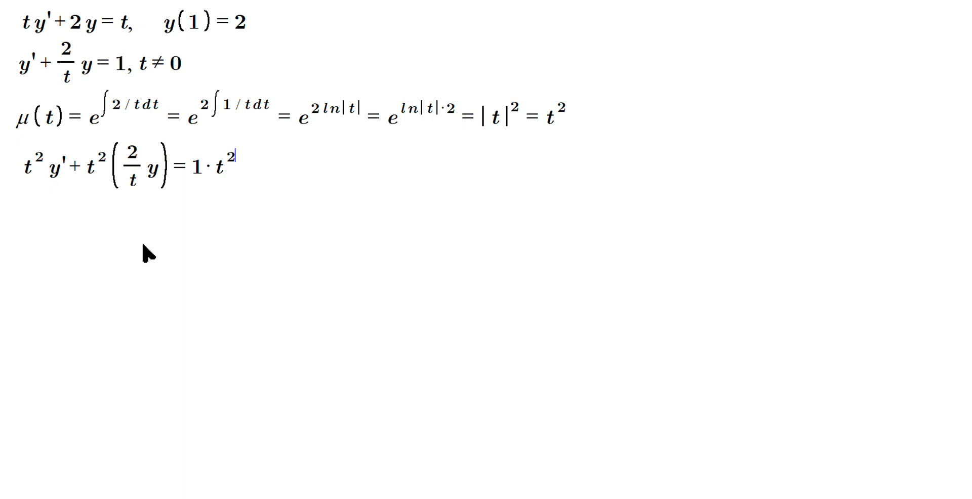
pyautogui.write('t')
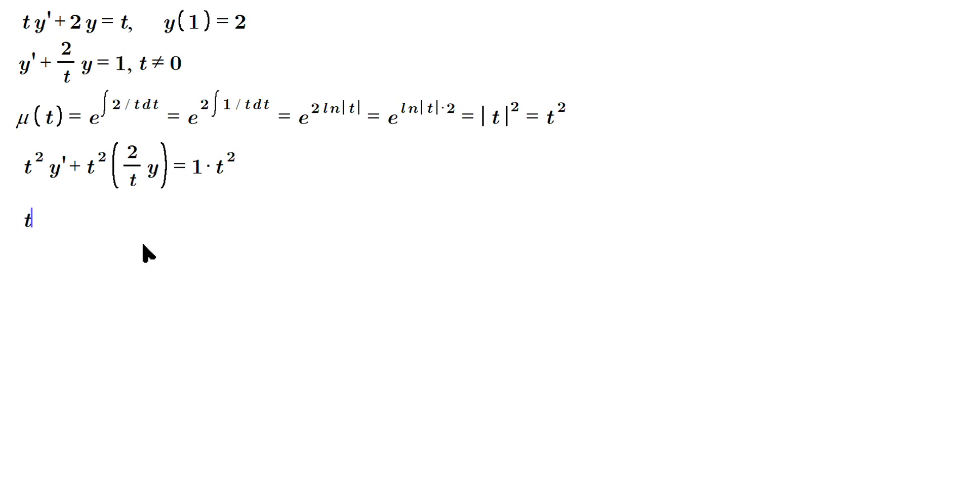
# - Begin the simplified line t²y' + 2ty =
pyautogui.write("^2 y'")
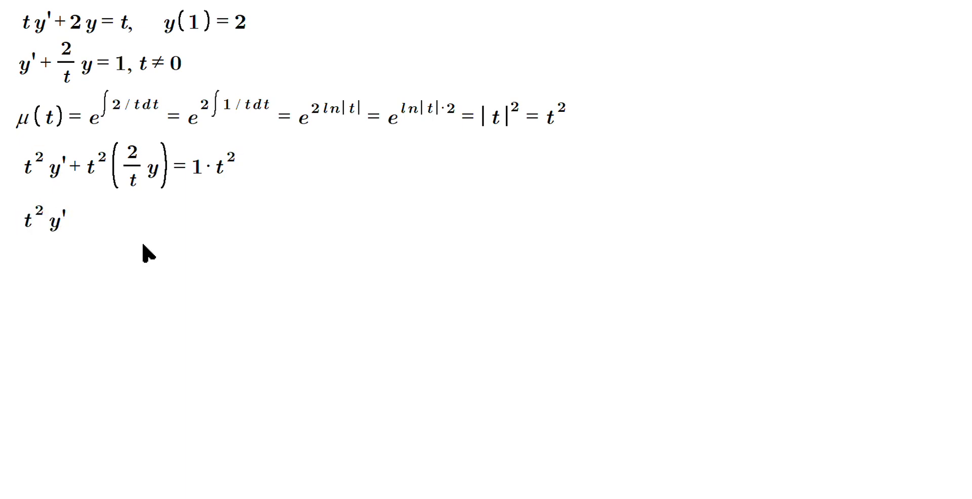
pyautogui.write('+')
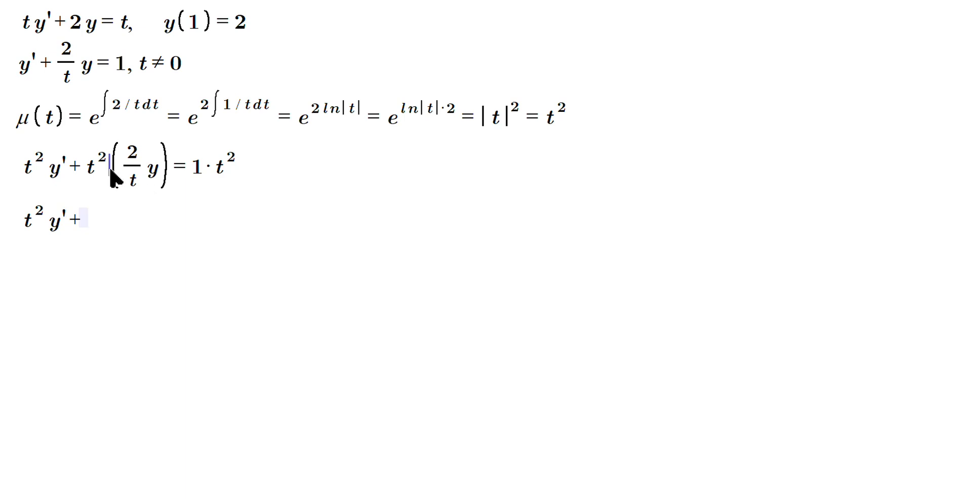
pyautogui.write('t')
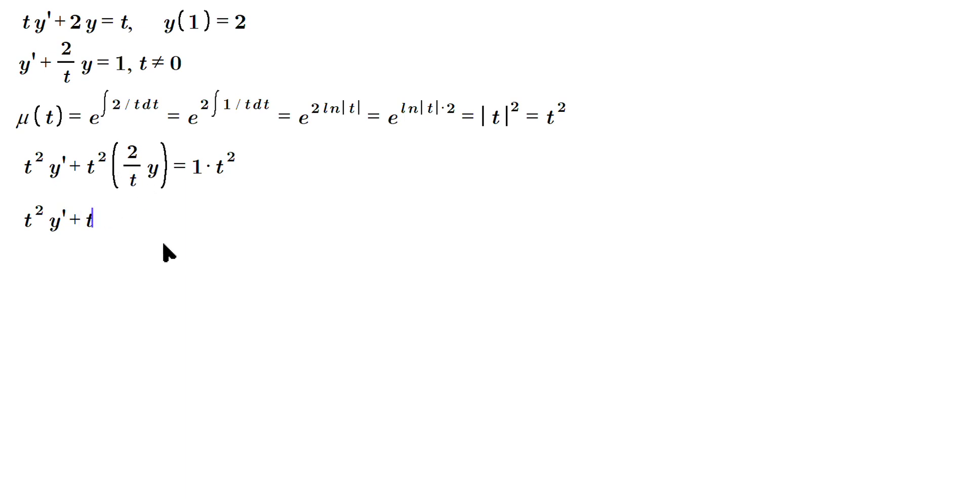
pyautogui.write('2ty')
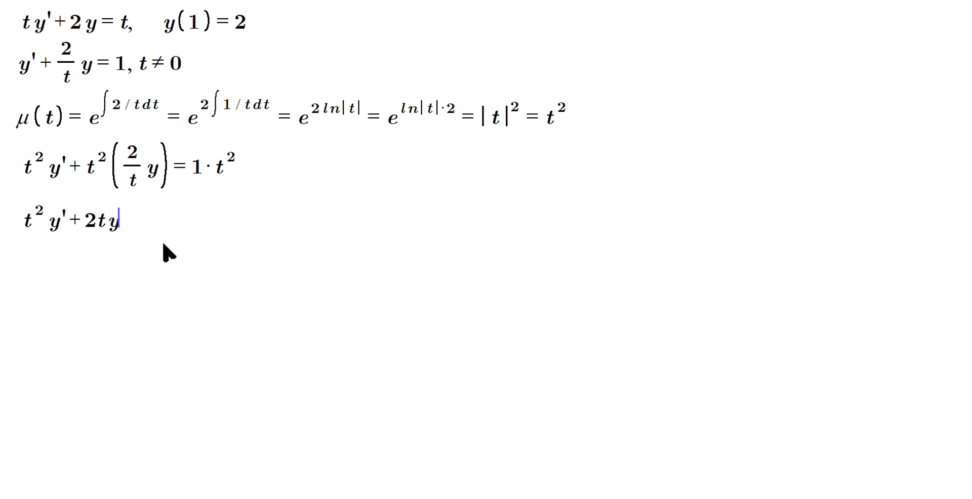
pyautogui.write('=t^2')
pyautogui.write('d/dt (t² y)')
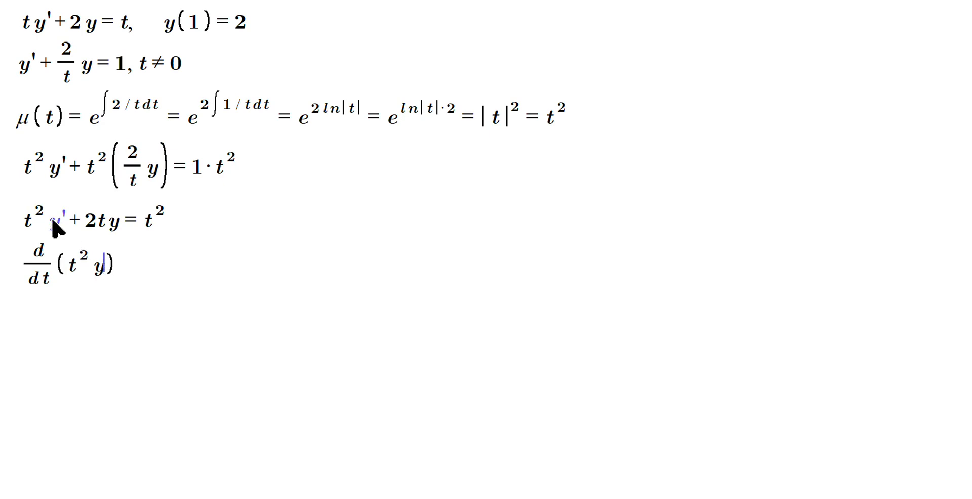
pyautogui.moveTo(138, 357)
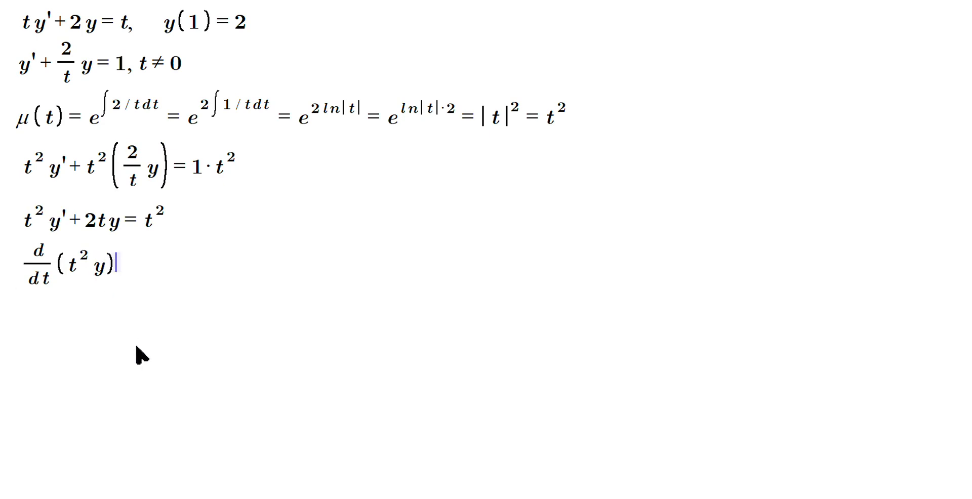
# - Integrate both sides: t²y = ∫t² dt + c
pyautogui.write('= t^')
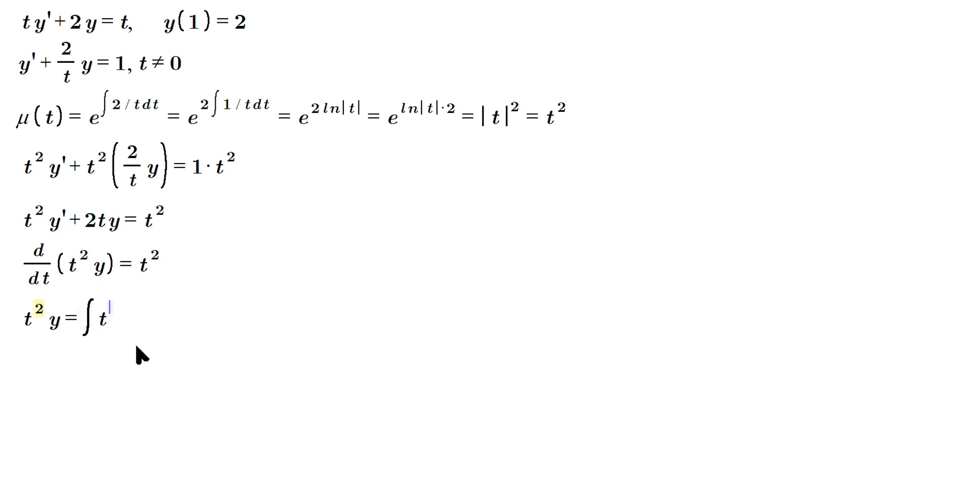
pyautogui.write('2 dt')
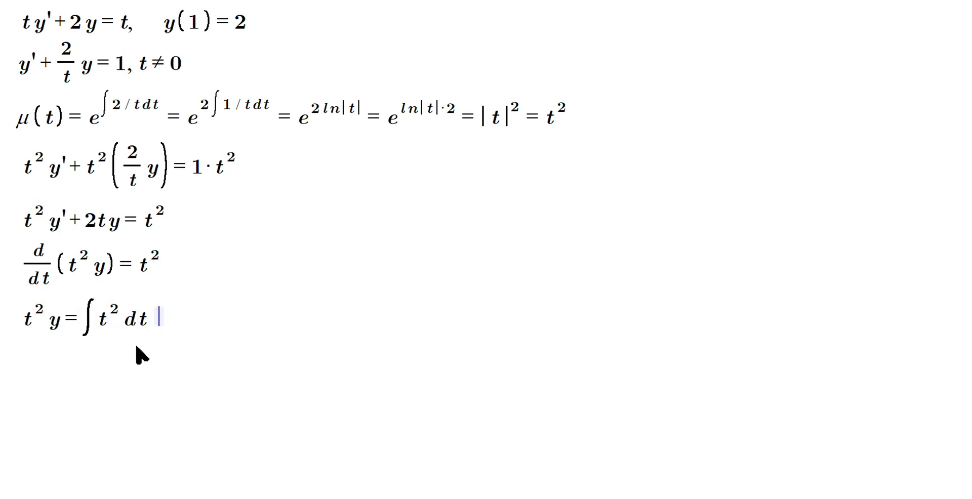
pyautogui.write('+ c')
pyautogui.write('t^2 y=')
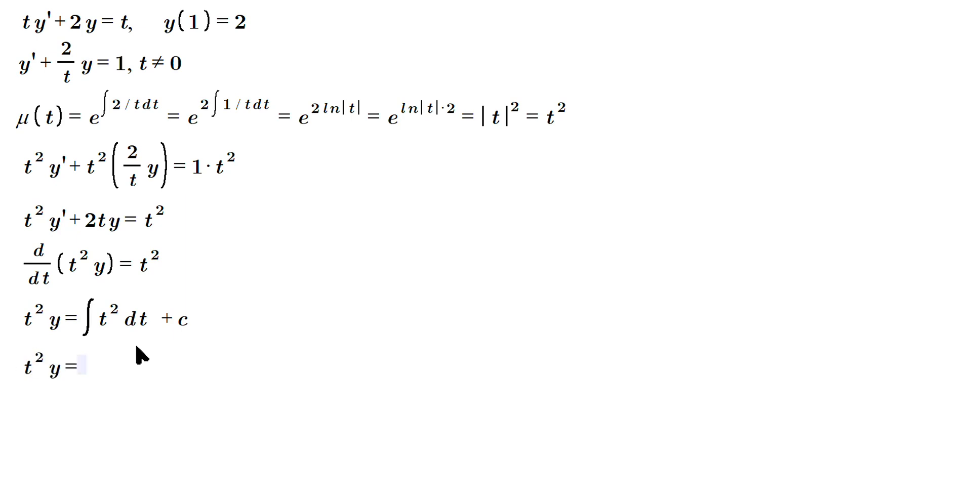
# - Write t²y = t³/3 + c, then y = (1/t²)[t³/3 + c]
pyautogui.write('t^3')
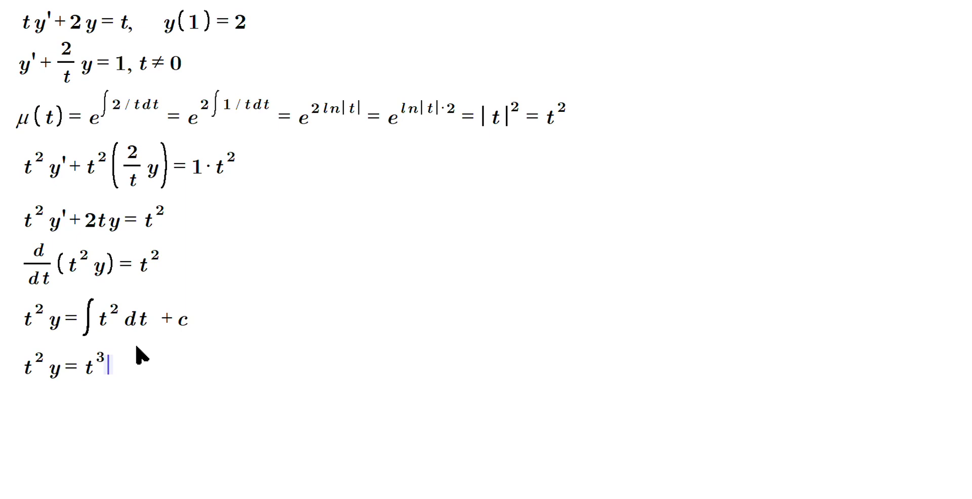
pyautogui.write('/3')
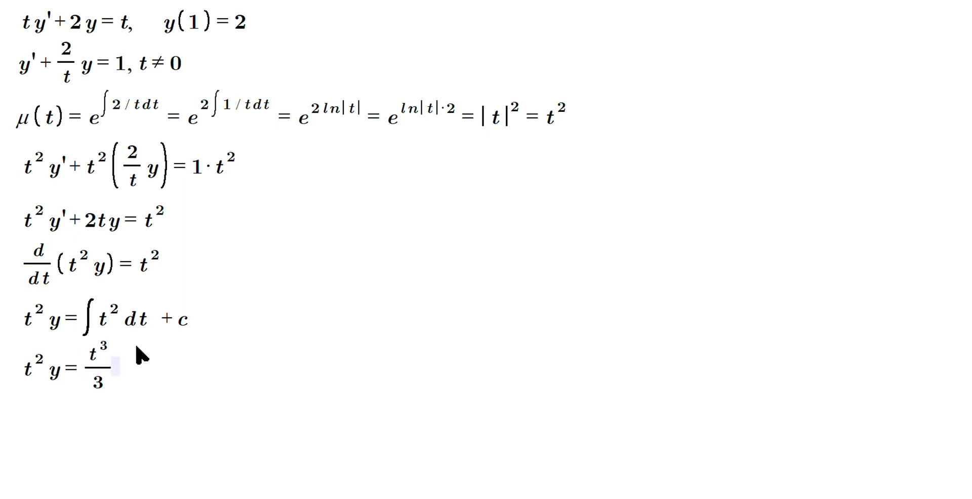
pyautogui.write('+c')
pyautogui.write('y = 1/t^2 [t')
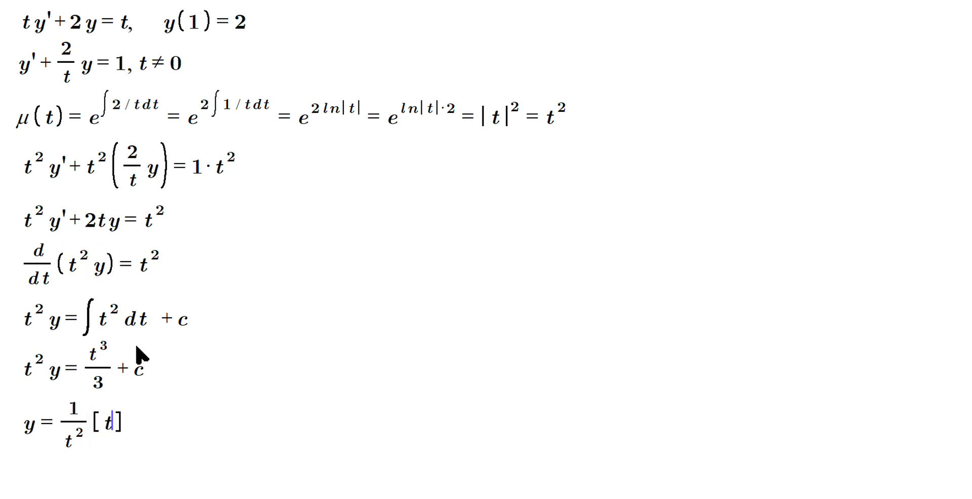
pyautogui.write('t^3/3 + c')
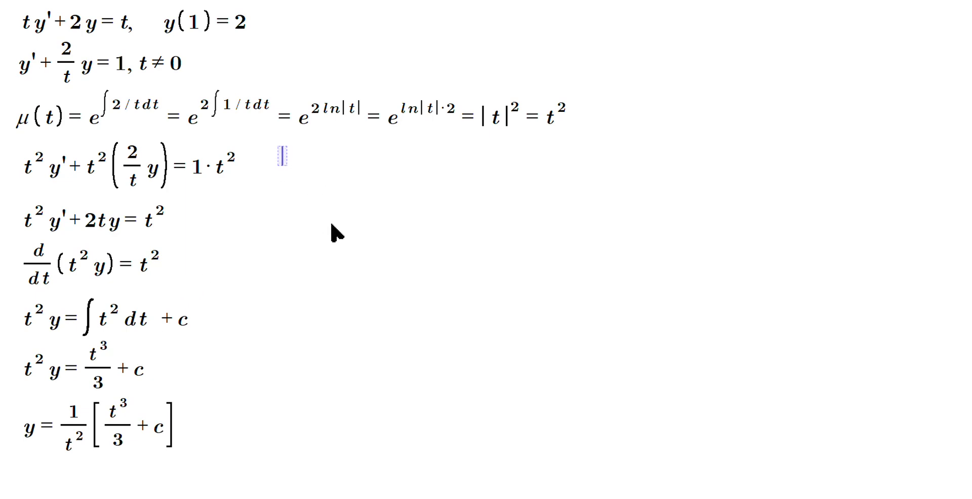
# - Write y = t³/(3t²) + c/t², then y = t/3 + c/t² with t ≠ 0
pyautogui.write('y = t^3/(3 t^2) + c/t^2')
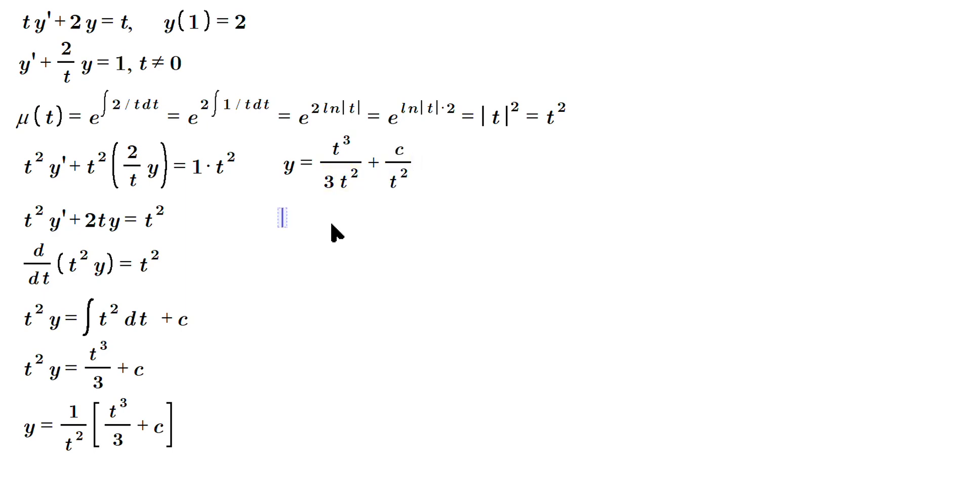
pyautogui.write('y = t/3 + c/t^2')
pyautogui.write('t ≠')
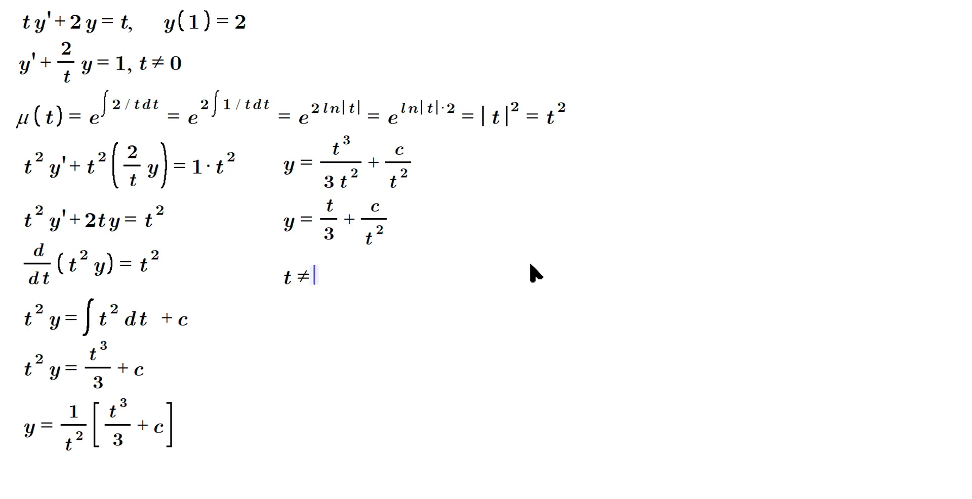
pyautogui.write('0')
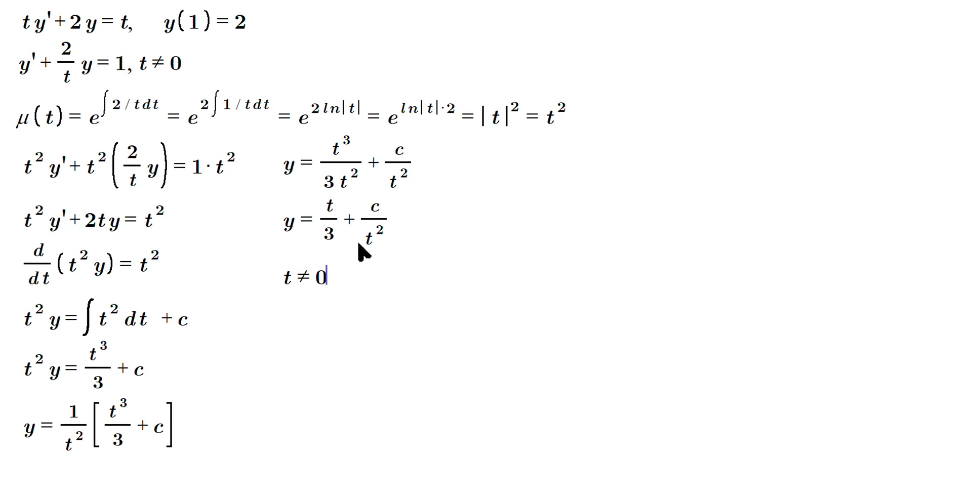
pyautogui.moveTo(367, 251)
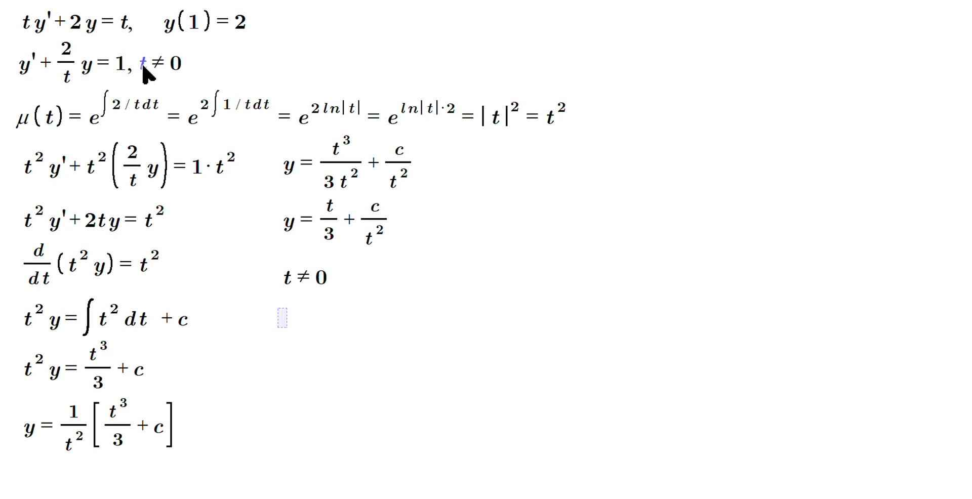
pyautogui.moveTo(406, 420)
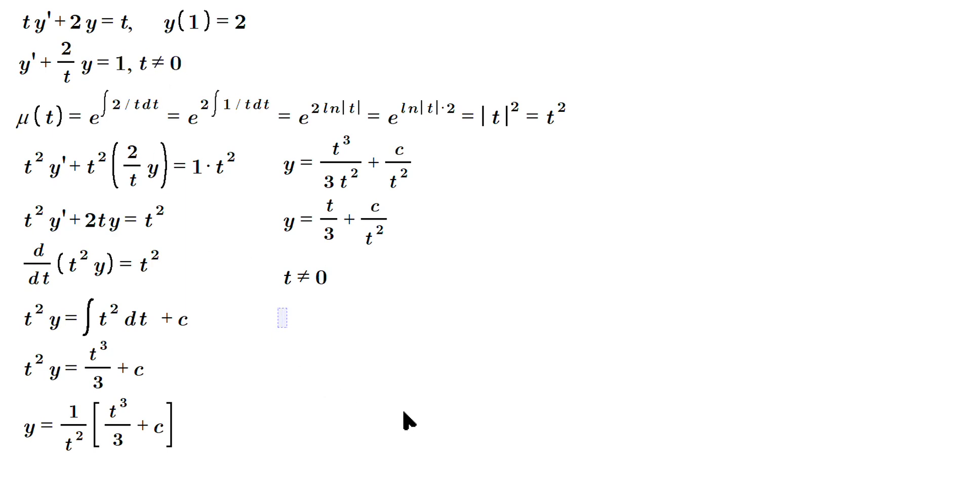
# - Type y(1) = 2 (t = 1, y = 2) and substitute to get 2 = 1/3 + c/1²
pyautogui.write('y(1)')
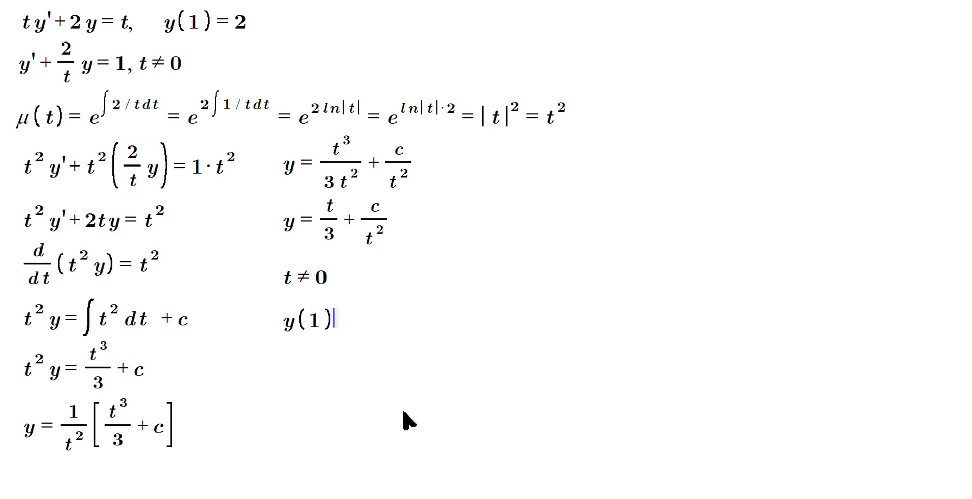
pyautogui.write('= 2, (')
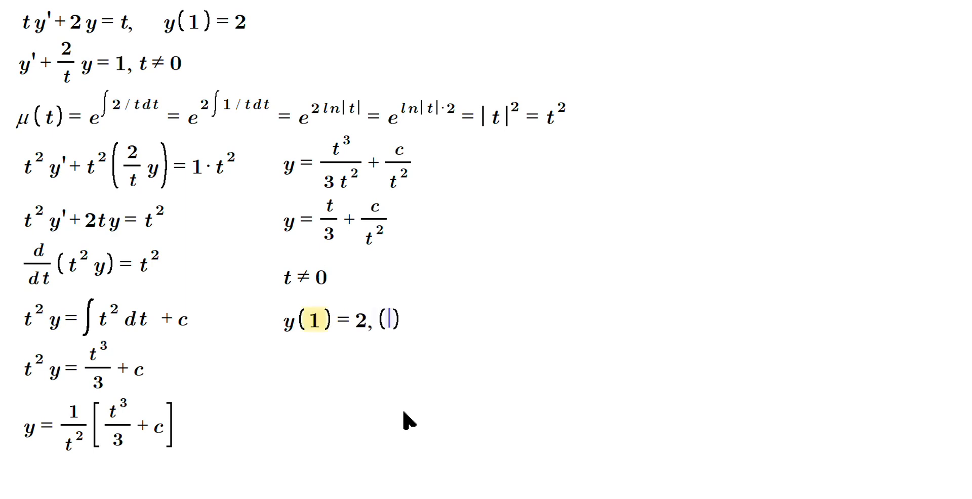
pyautogui.write('t = 1, y =')
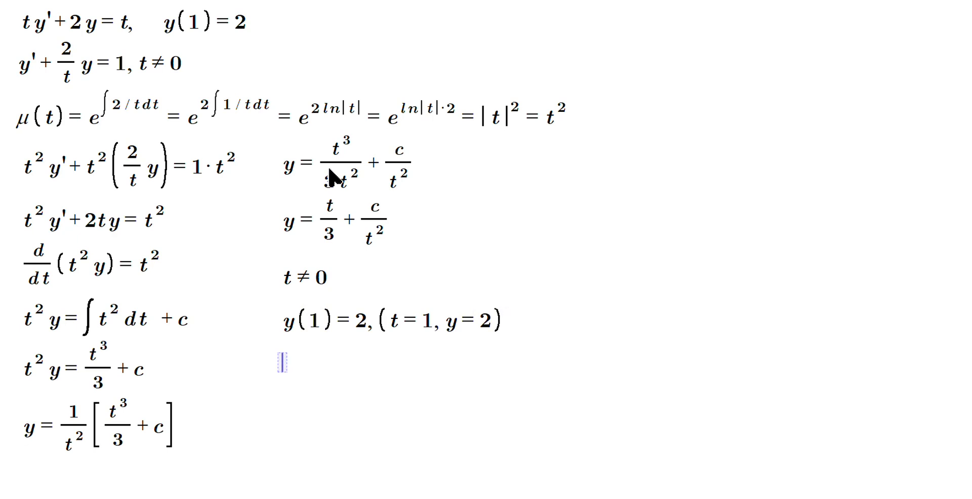
pyautogui.write('2 = 1')
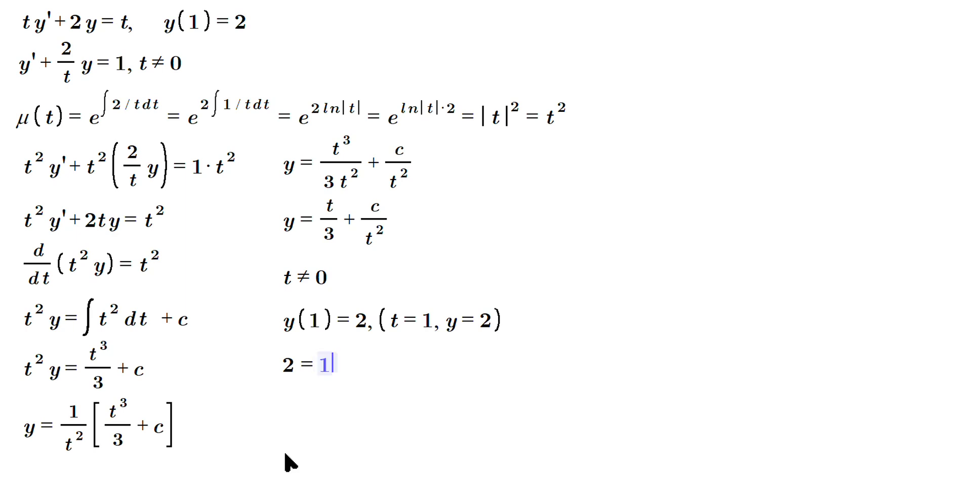
pyautogui.write('/3 + c')
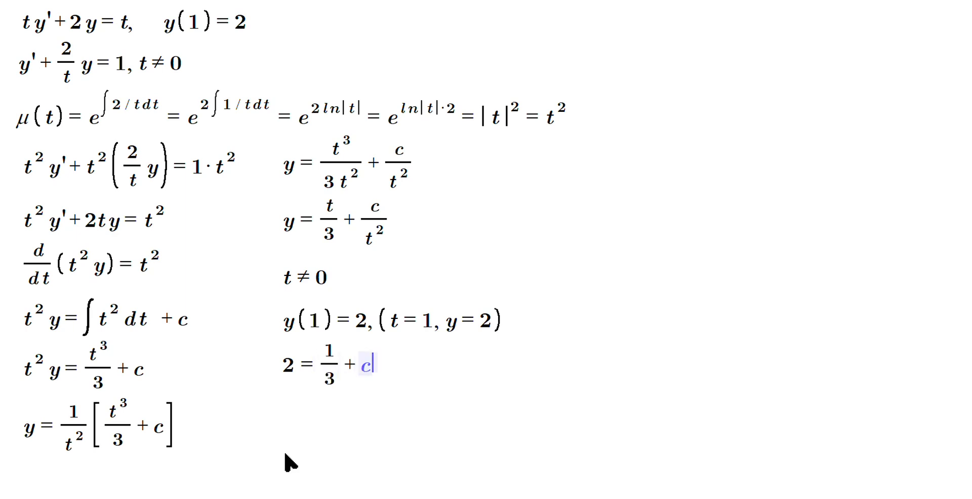
pyautogui.write('/1^2')
pyautogui.write('2 - 1 / 3 = c')
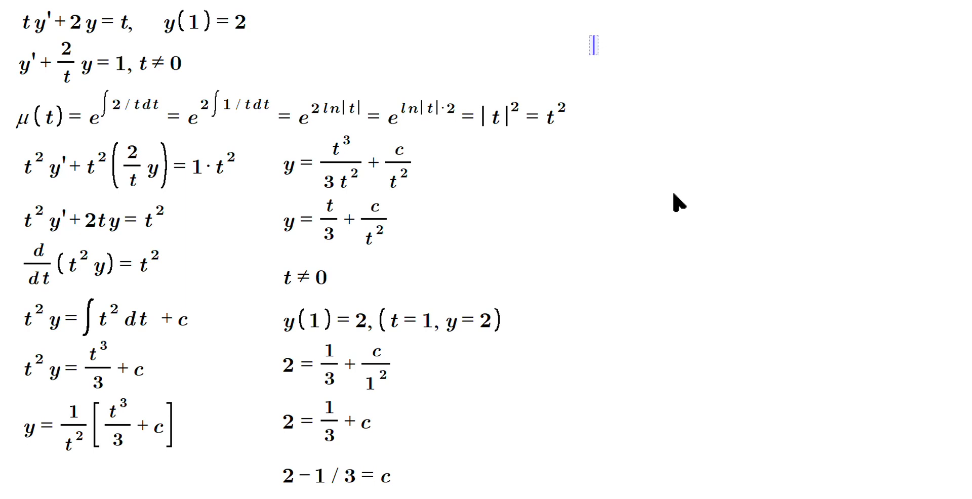
# - Write 6/3 − 1/3 = c and 5/3 = c, then begin y = t/3
pyautogui.write('6')
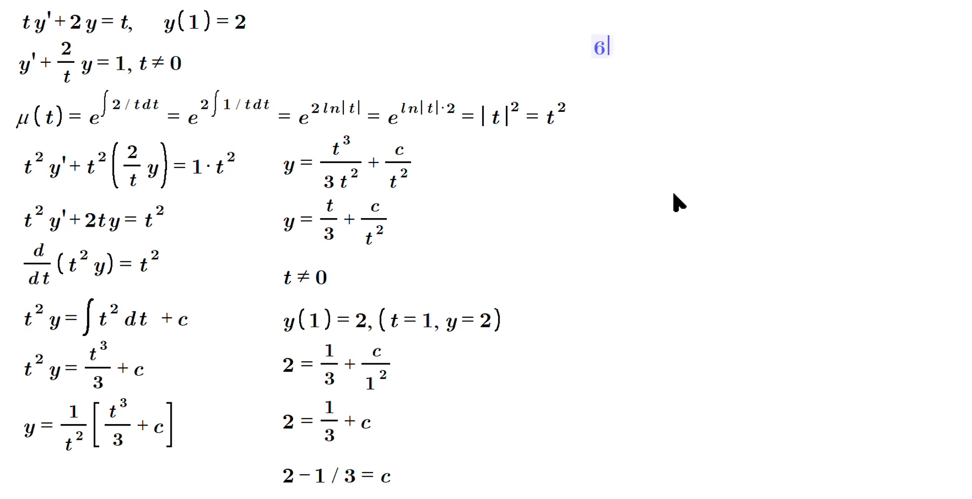
pyautogui.write('6/3 - 1/3 = c')
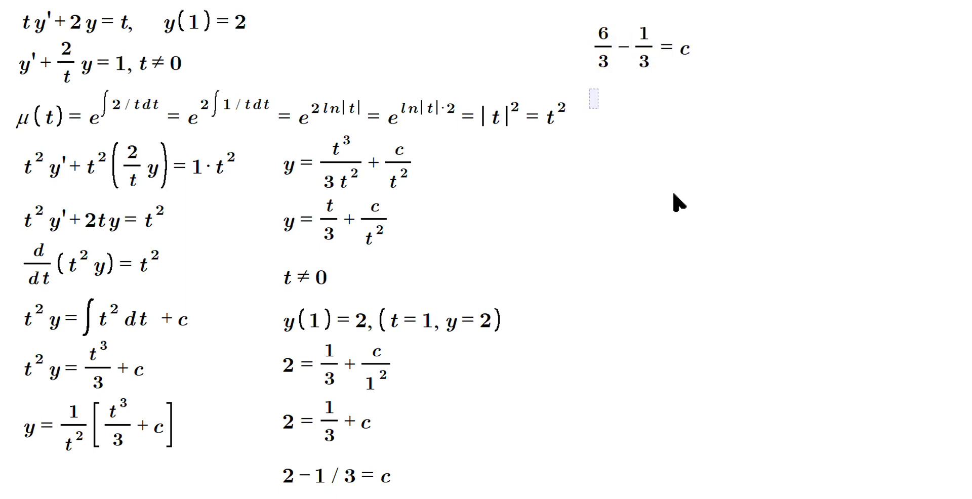
pyautogui.write('5/3 = c')
pyautogui.write('y')
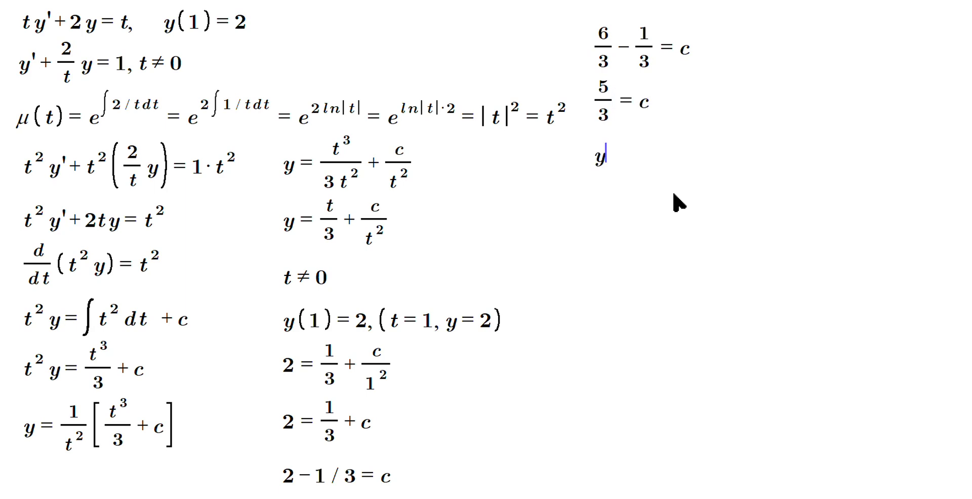
pyautogui.write('= t/3 + 5/3/t^2')
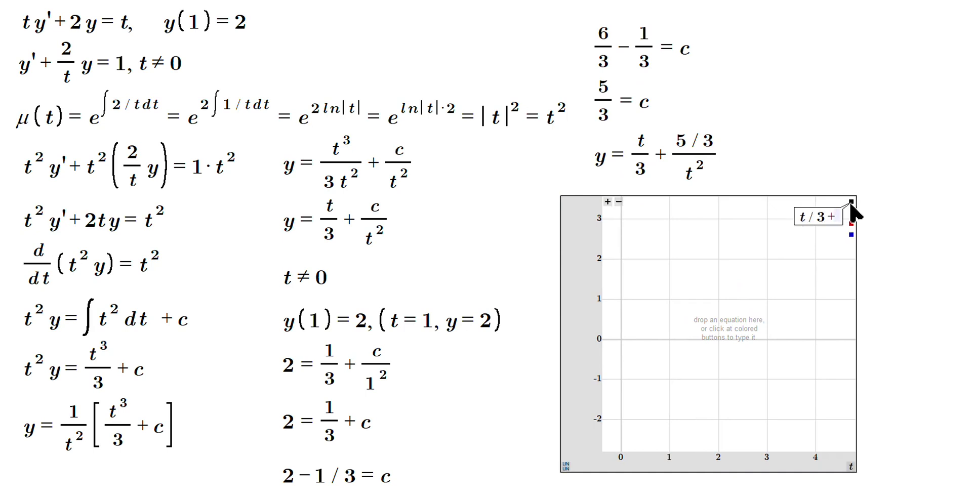
# - Complete y = t/3 + (5/3)/t², graph it, and mark the point (1, 2)
pyautogui.write('(5/3)/t')
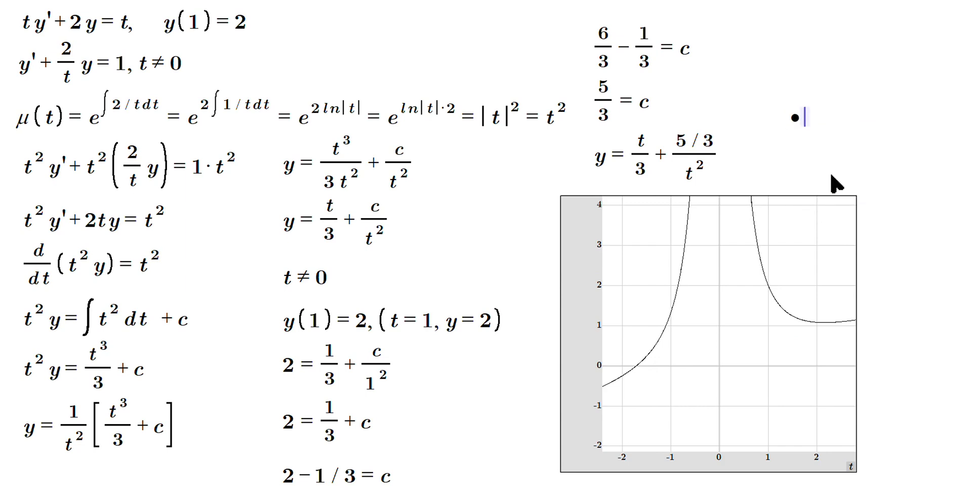
pyautogui.click(764, 284)
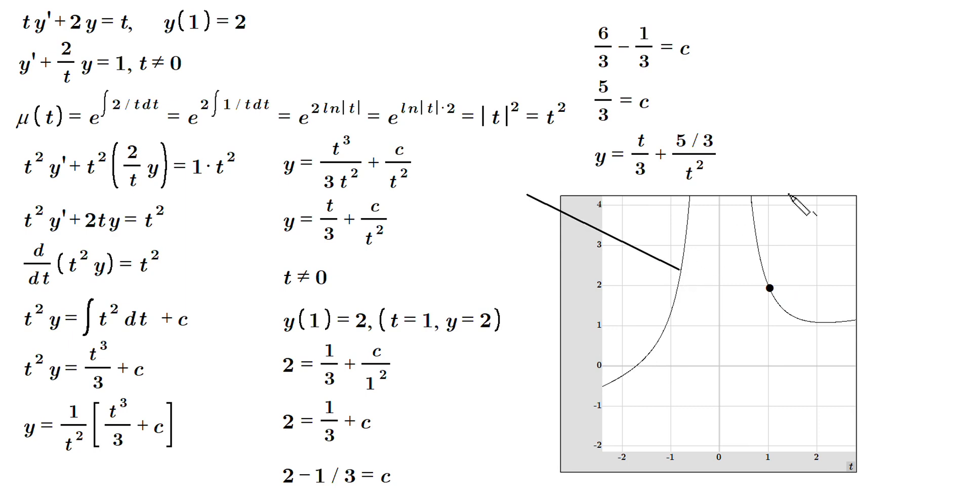
pyautogui.moveTo(874, 139)
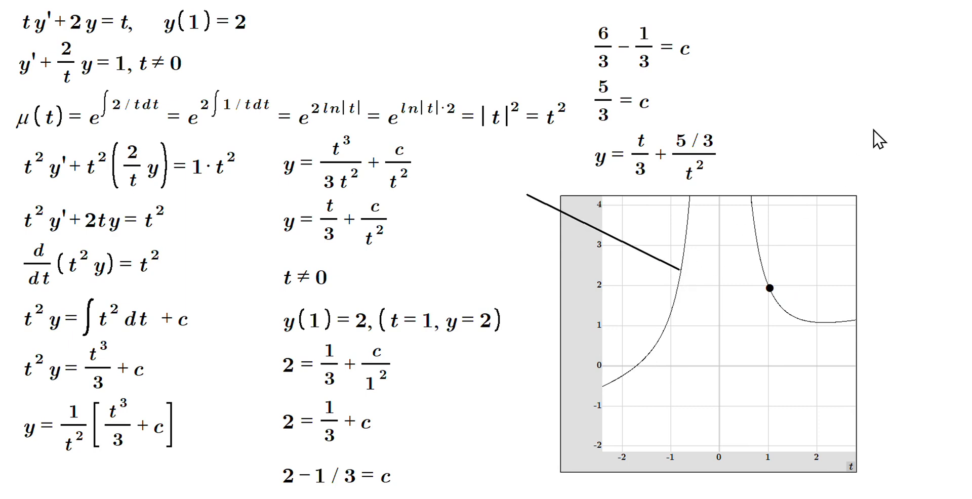